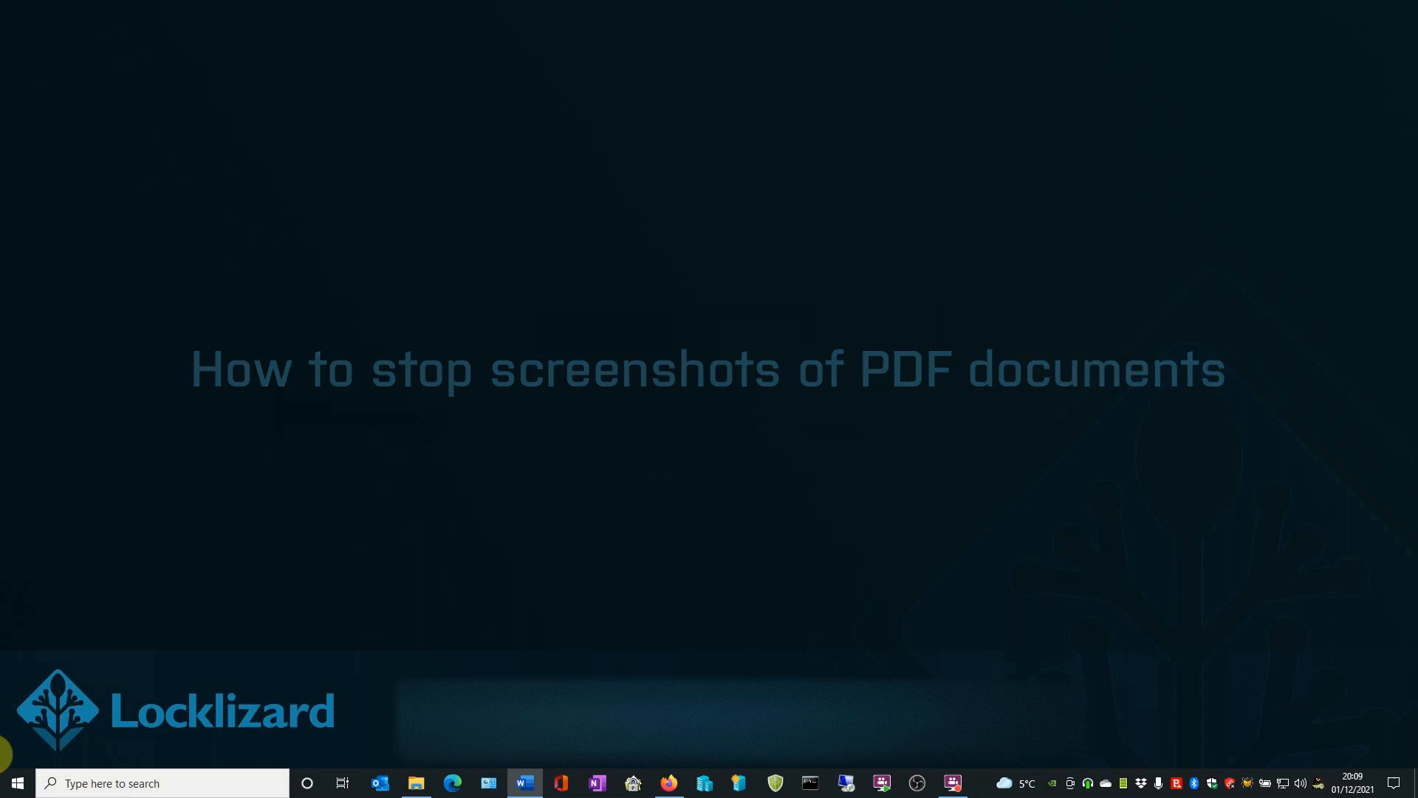
# - Send Land Registry Letter Screen Cap.pdf from _1Demo Files to Safeguard PDF Writer for protection
pyautogui.click(415, 783)
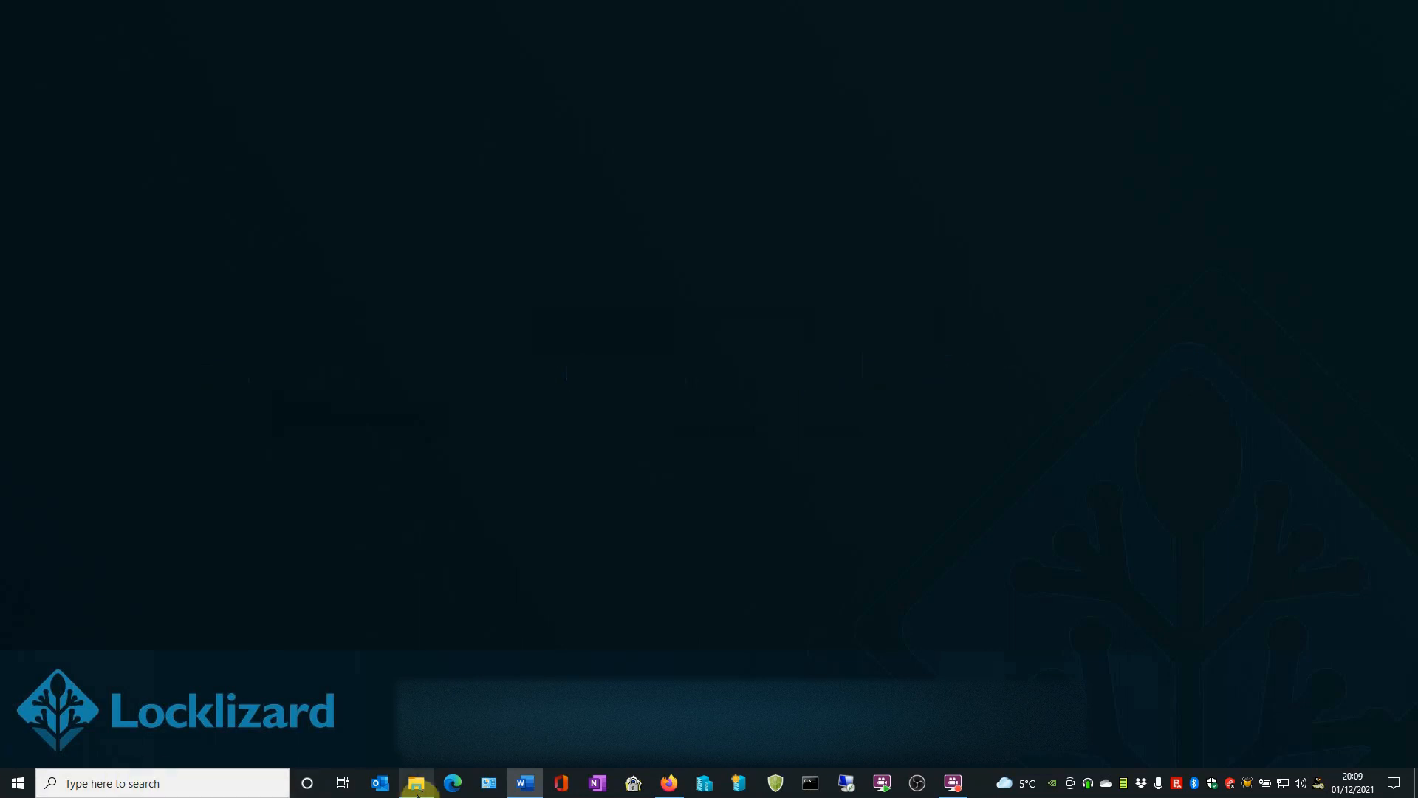
pyautogui.click(416, 783)
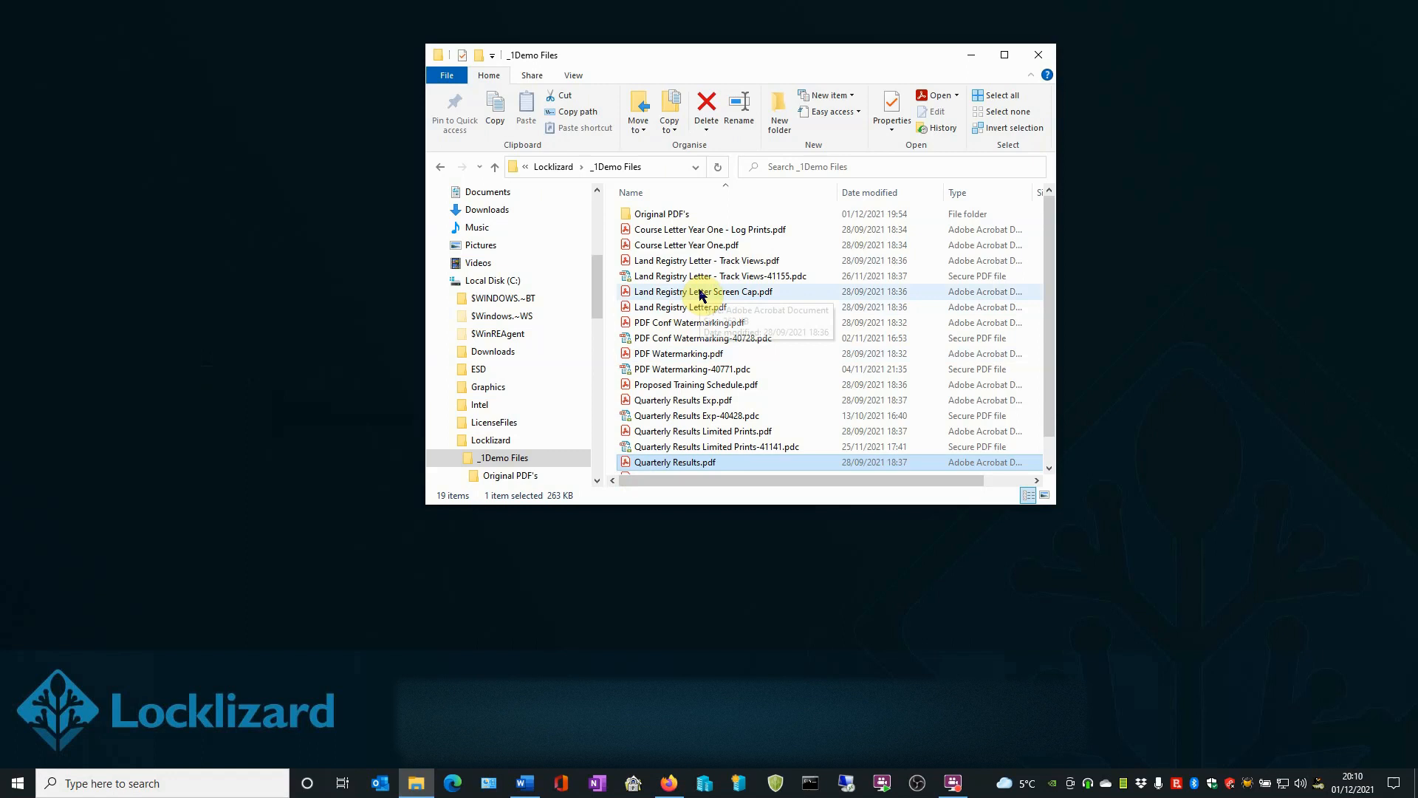
pyautogui.rightClick(706, 291)
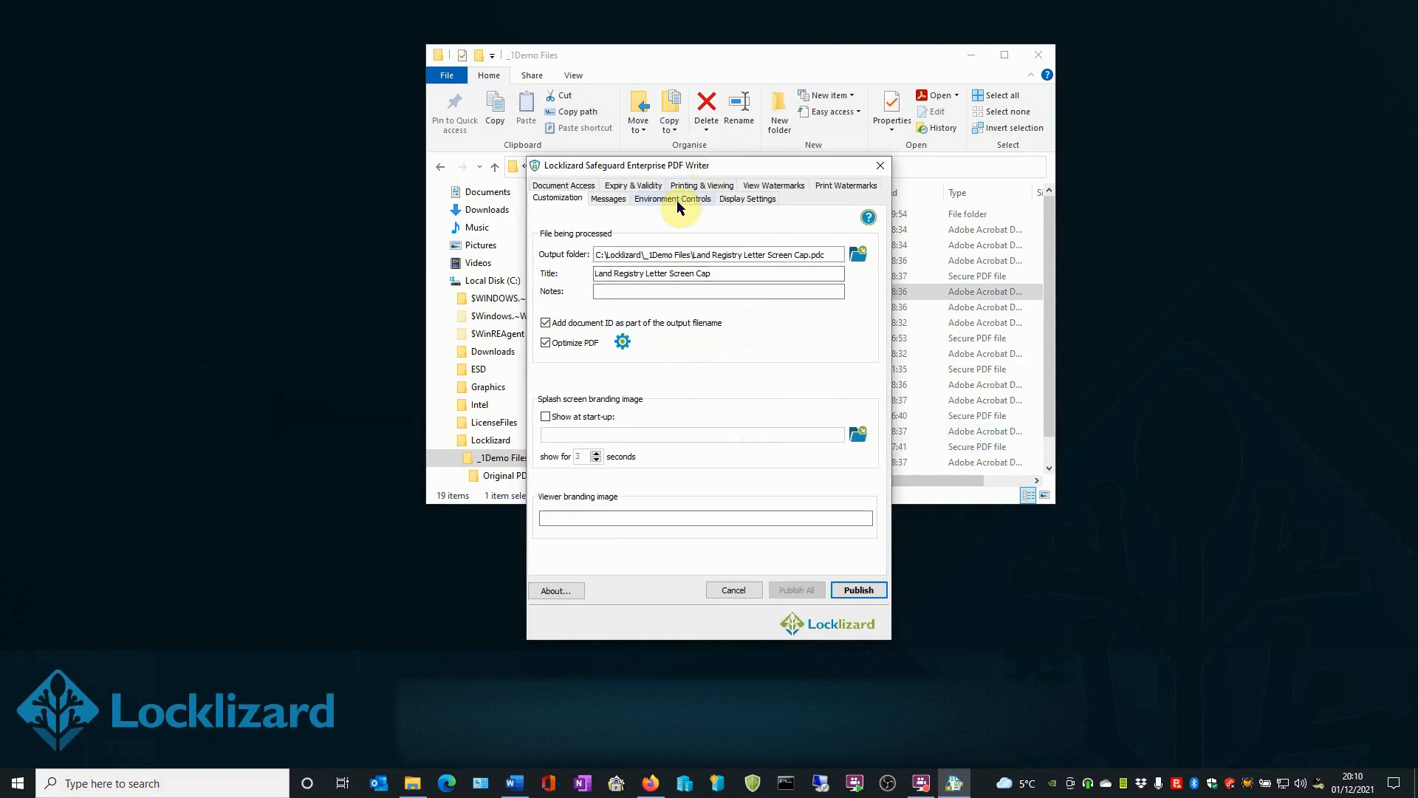
# - Show the Environment Controls settings with Disallow screen capture selected
pyautogui.click(669, 198)
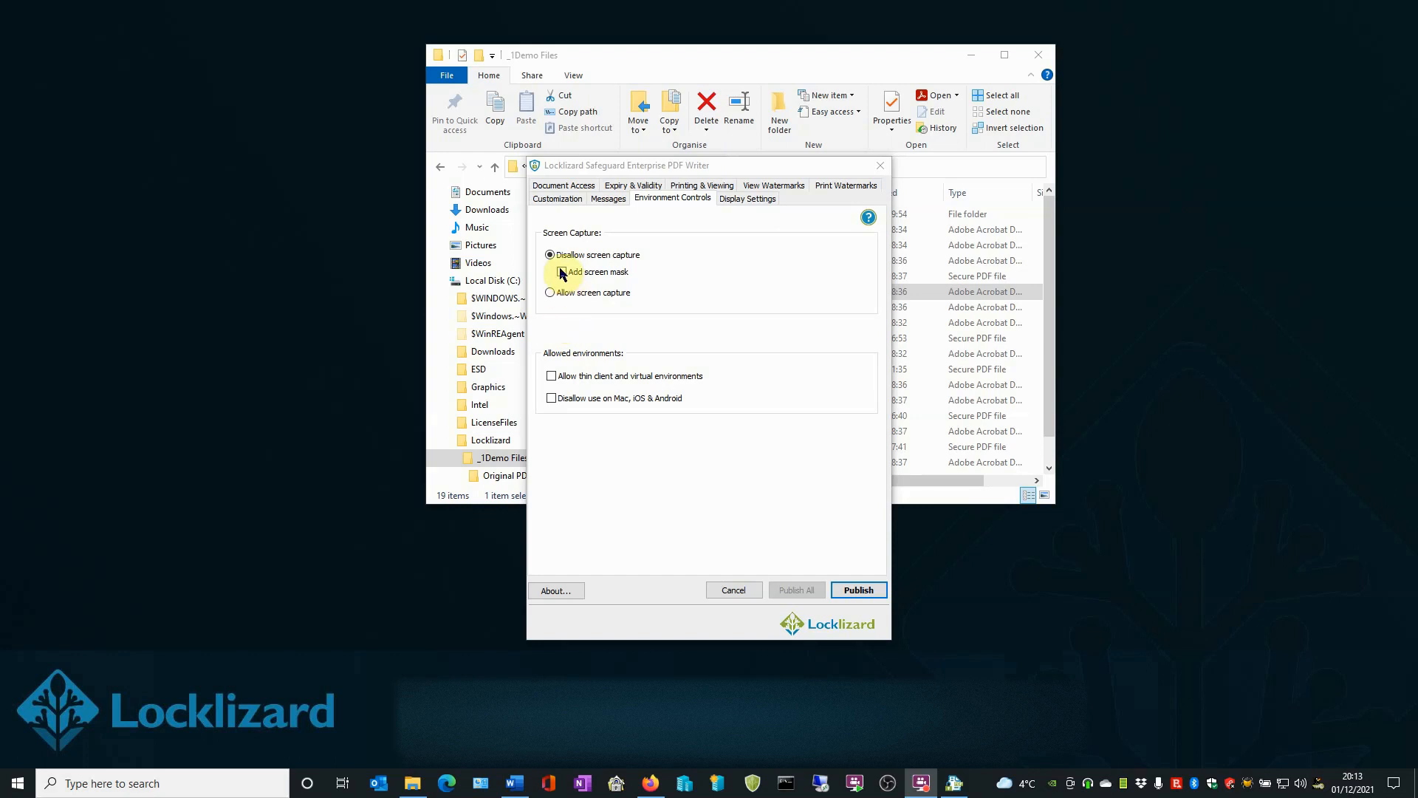
# - Enable Add screen mask under Disallow screen capture
pyautogui.click(561, 272)
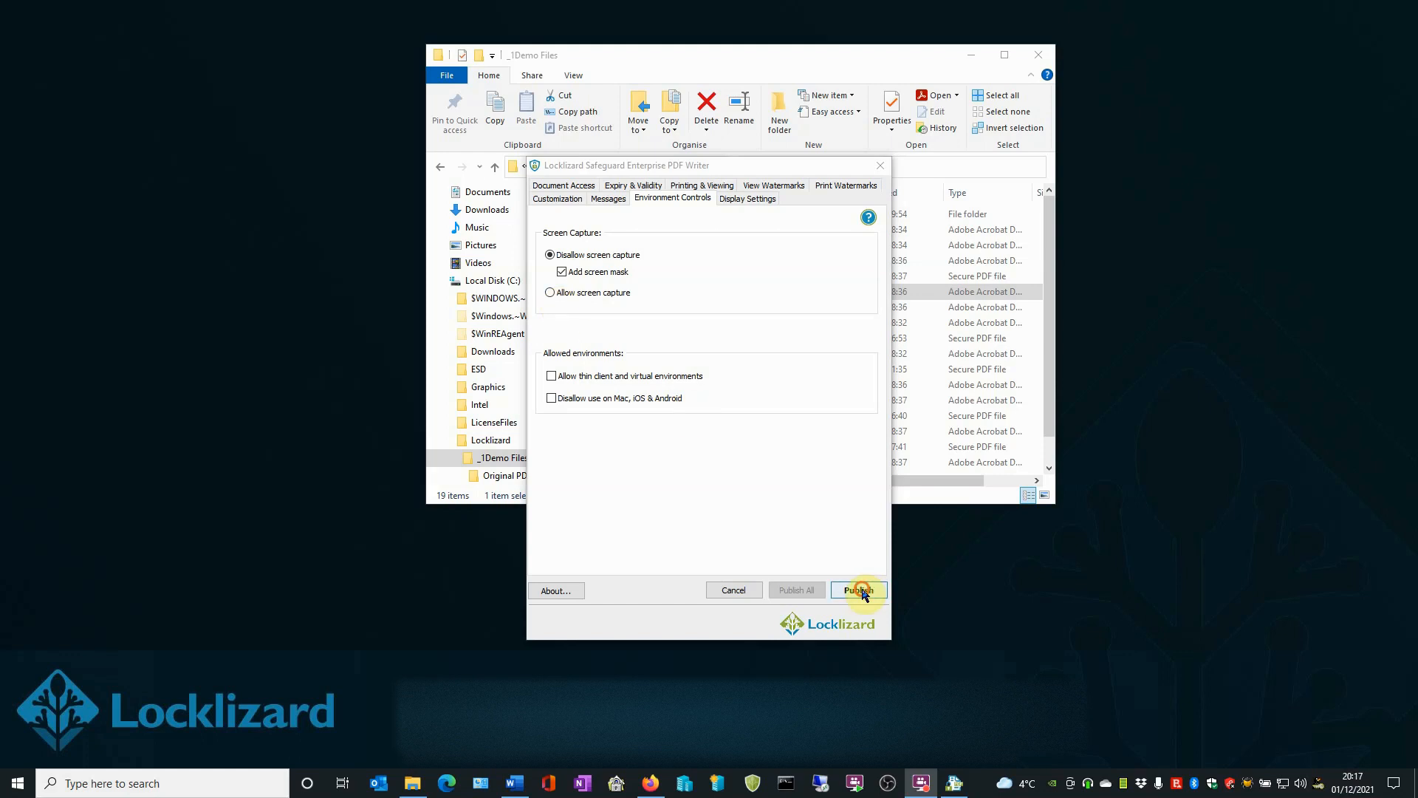
# - Publish the document as Land Registry Letter Screen Cap-41224.pdc and acknowledge the protection status
pyautogui.click(857, 590)
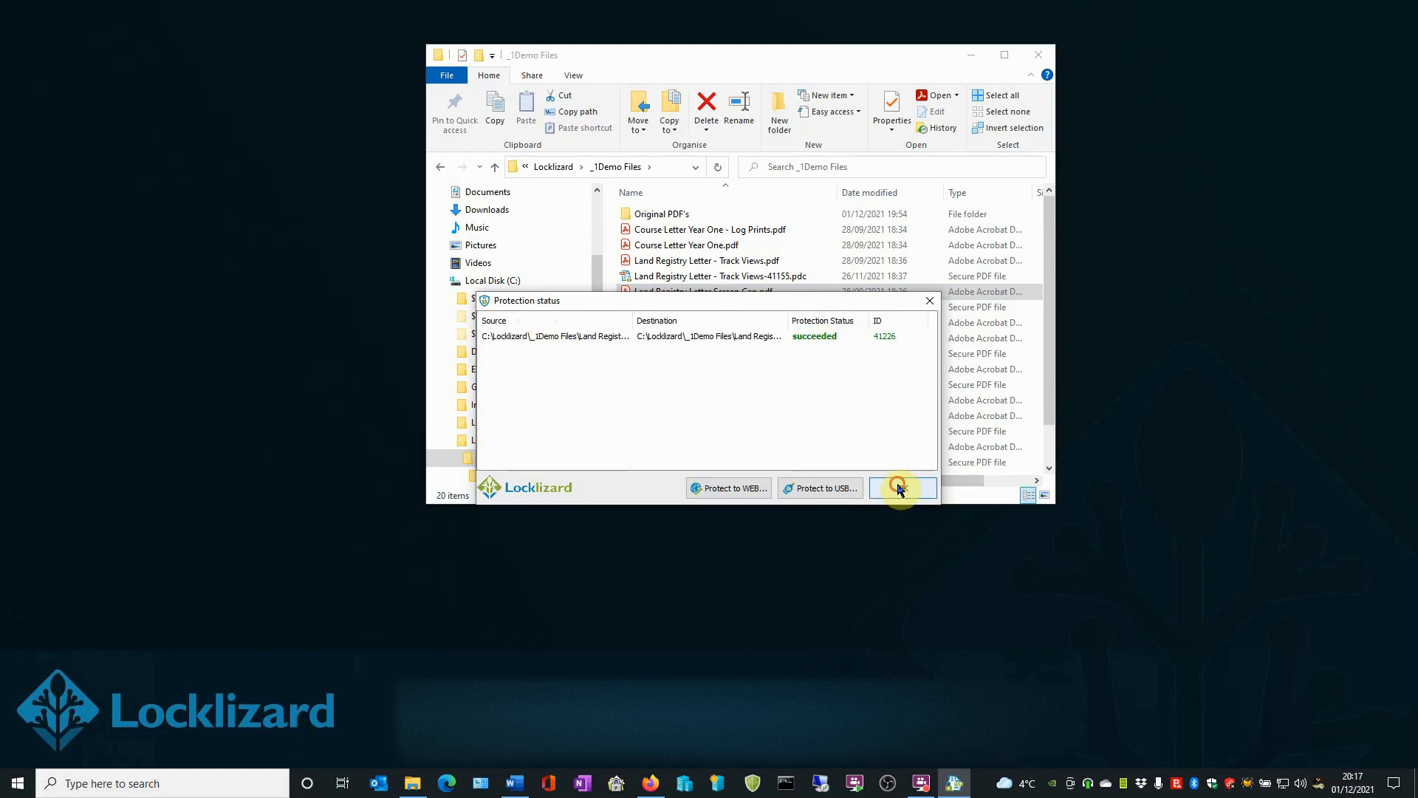
pyautogui.click(901, 488)
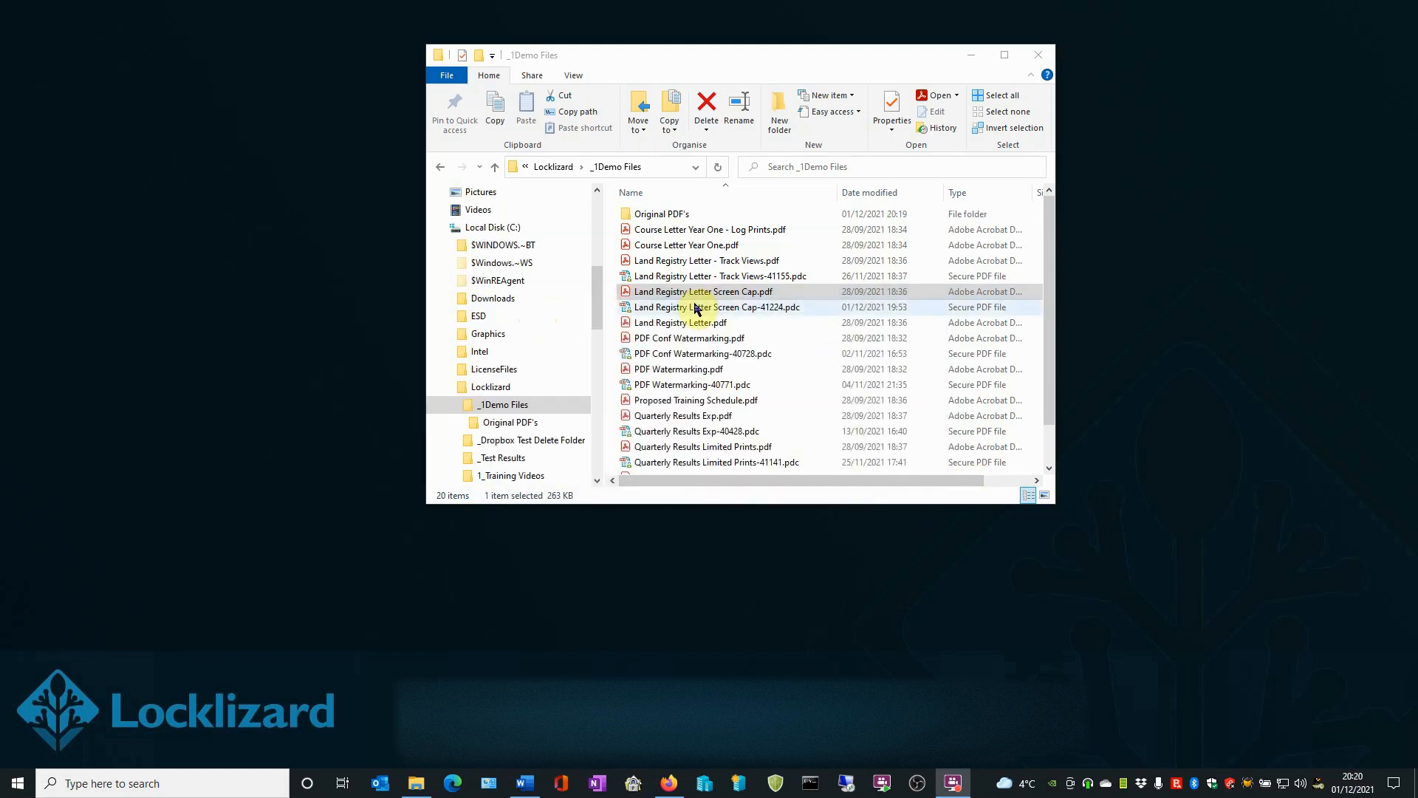
# - Open Land Registry Letter Screen Cap-41224.pdc from the file list
pyautogui.click(716, 308)
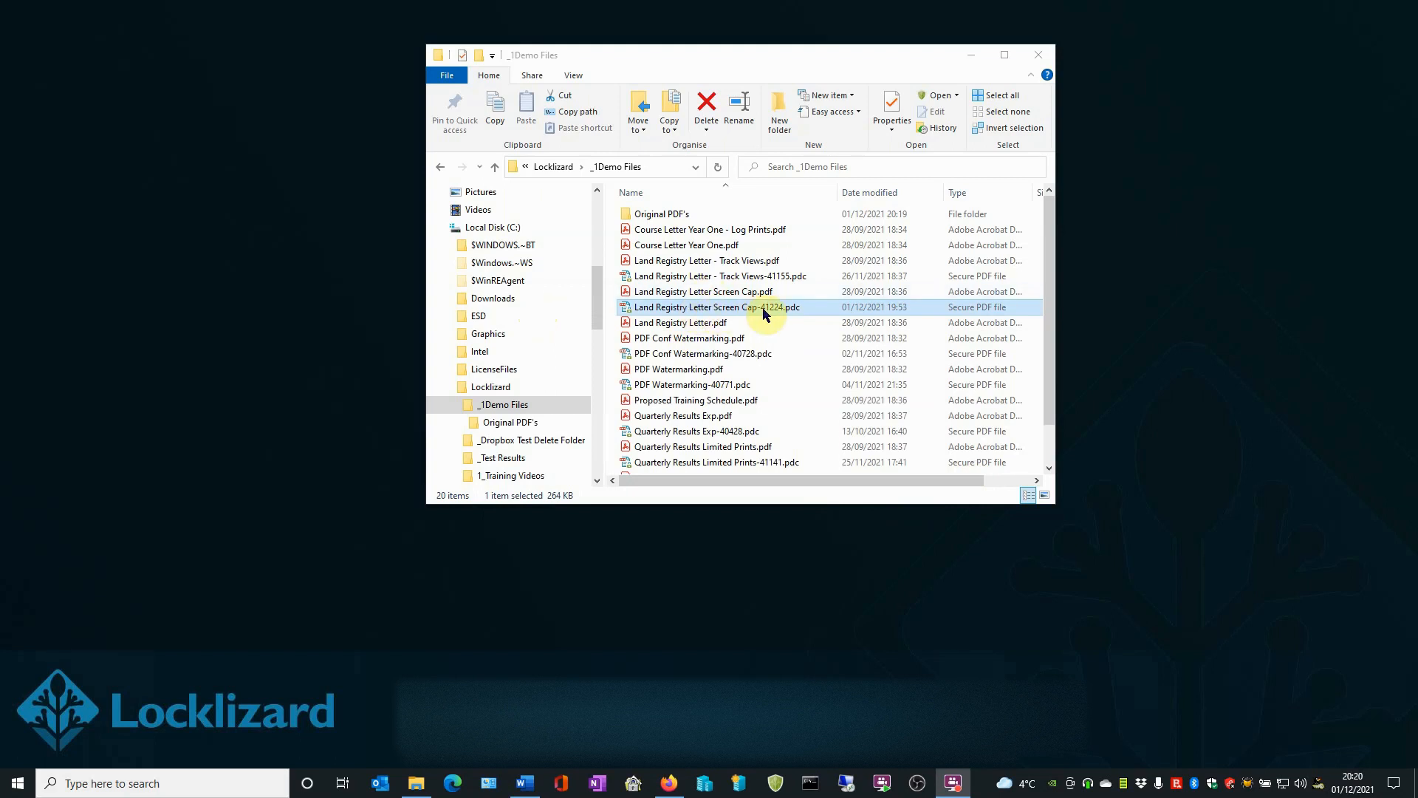
pyautogui.moveTo(792, 316)
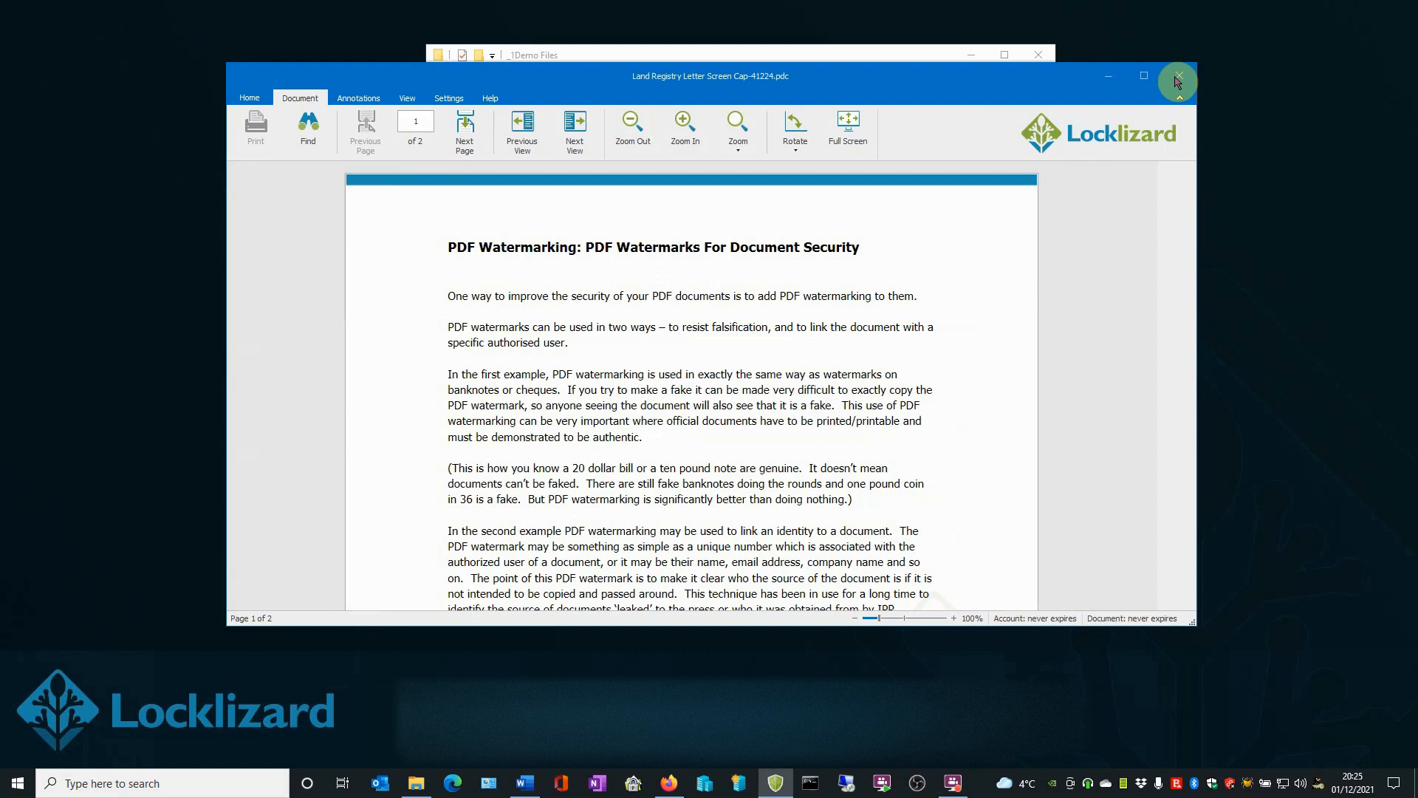
# - Close Safeguard Secure Viewer after reading the protected document, returning to File Explorer
pyautogui.click(1176, 79)
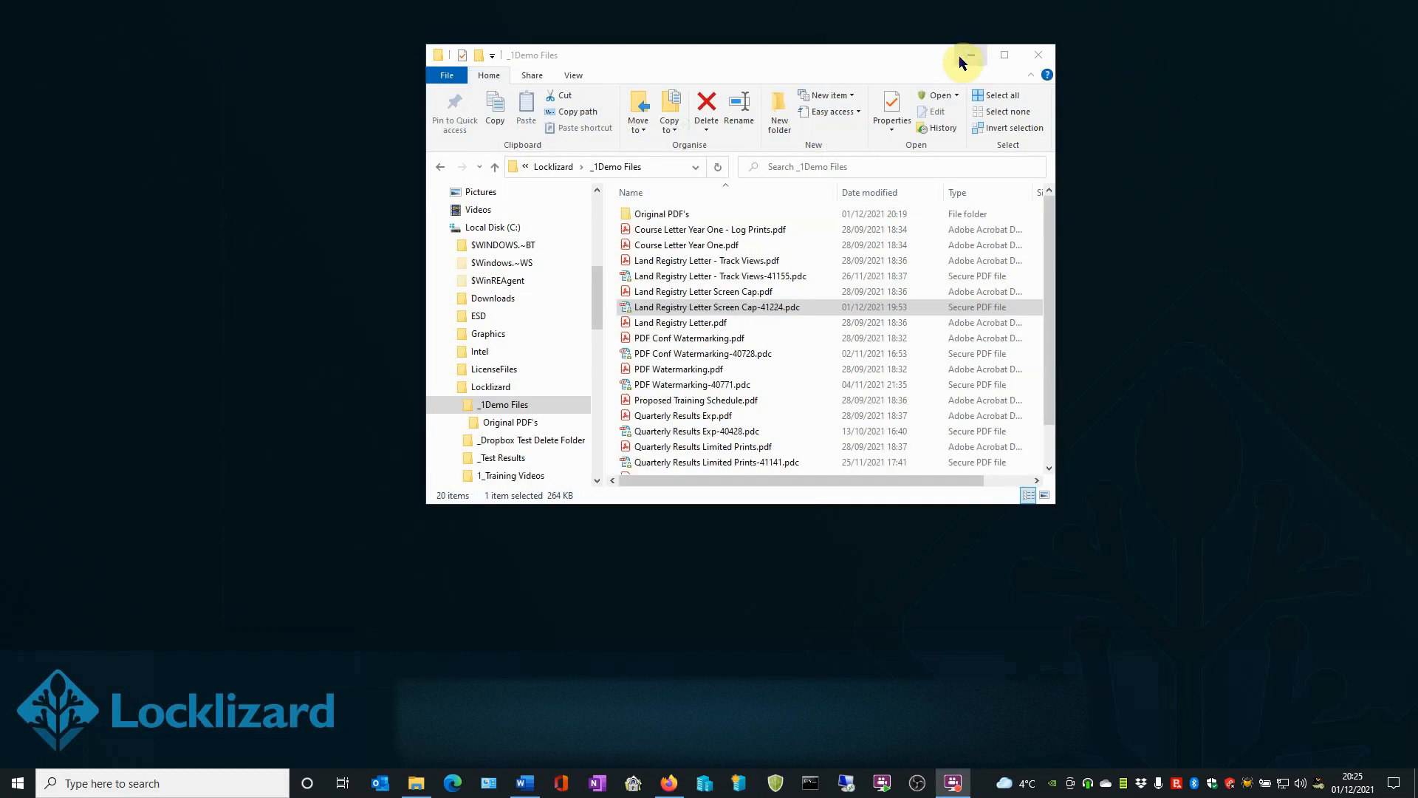